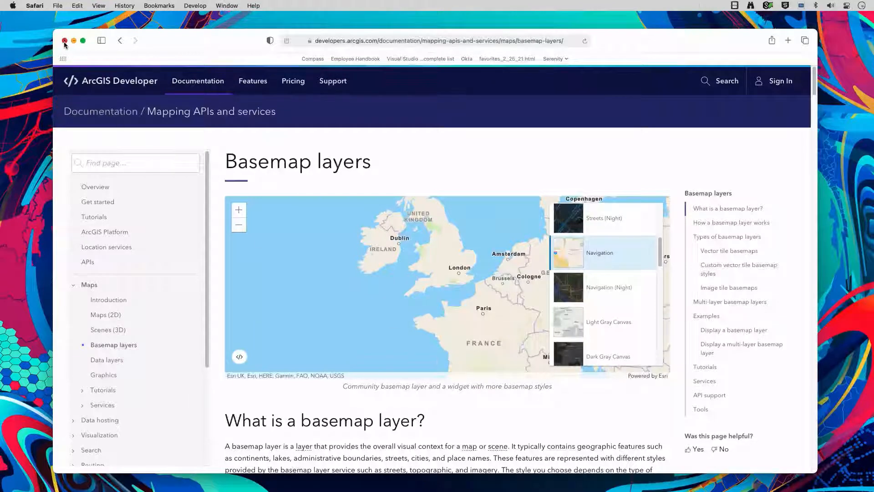
Close the Safari window with the ArcGIS basemap layers documentation.
left_click(65, 41)
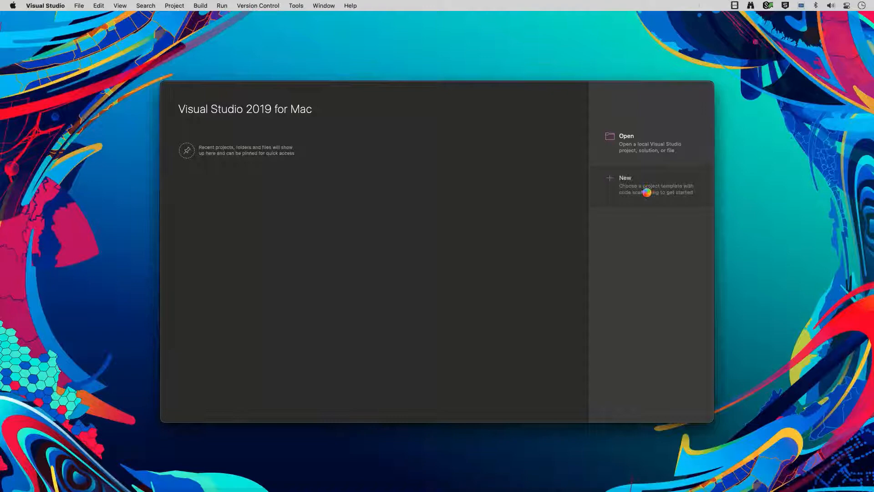
Create a Multiplatform Blank App solution named CoolGISApp targeting Android and iOS.
left_click(624, 178)
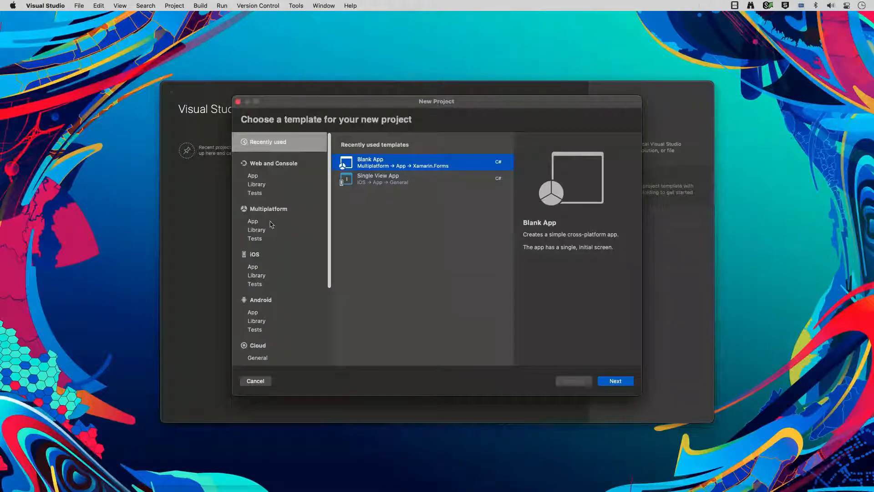
left_click(253, 220)
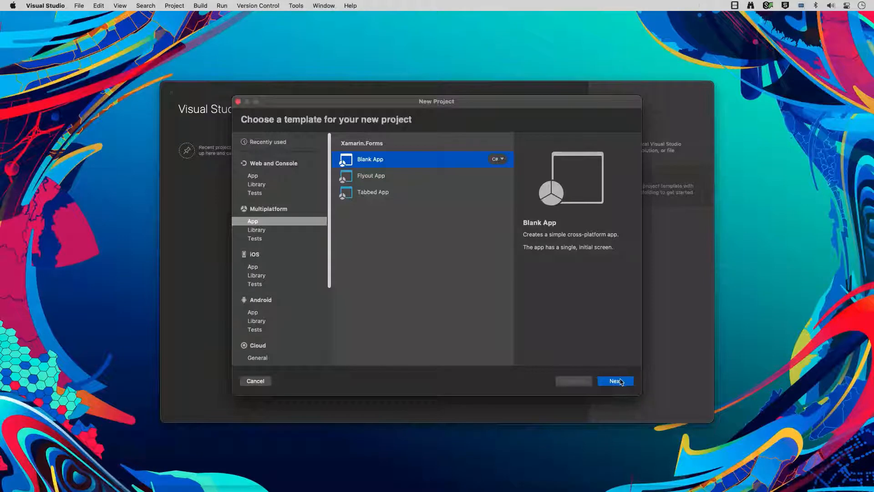
left_click(615, 381)
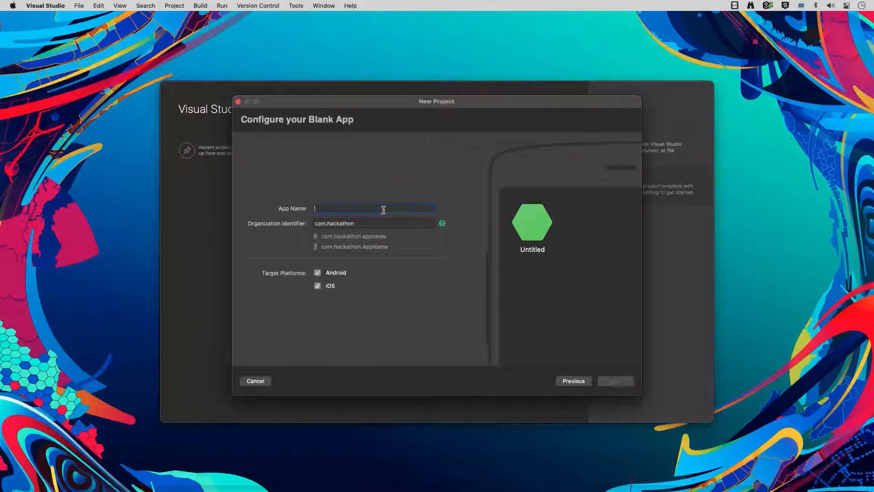
type("CoolGISApp")
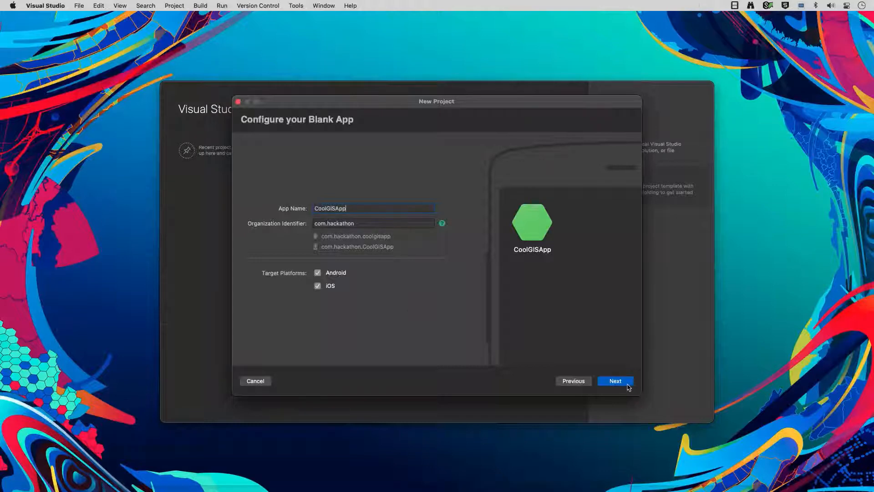
left_click(615, 381)
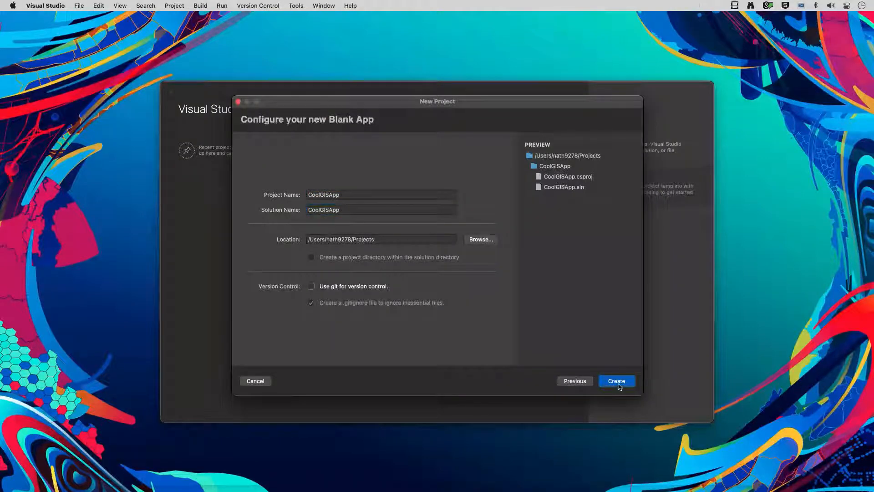
left_click(616, 381)
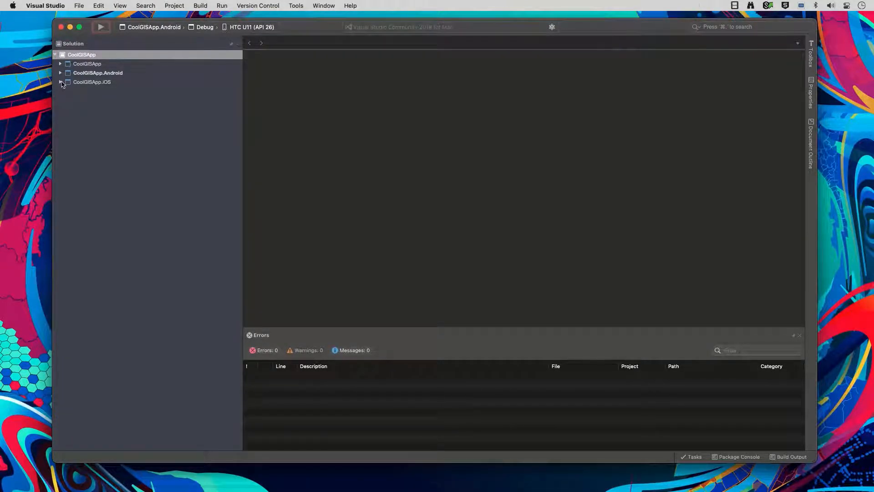
Expand the Android and iOS projects and their Packages folders while Xamarin.Forms 5.0 and Essentials 1.7 restore.
left_click(60, 82)
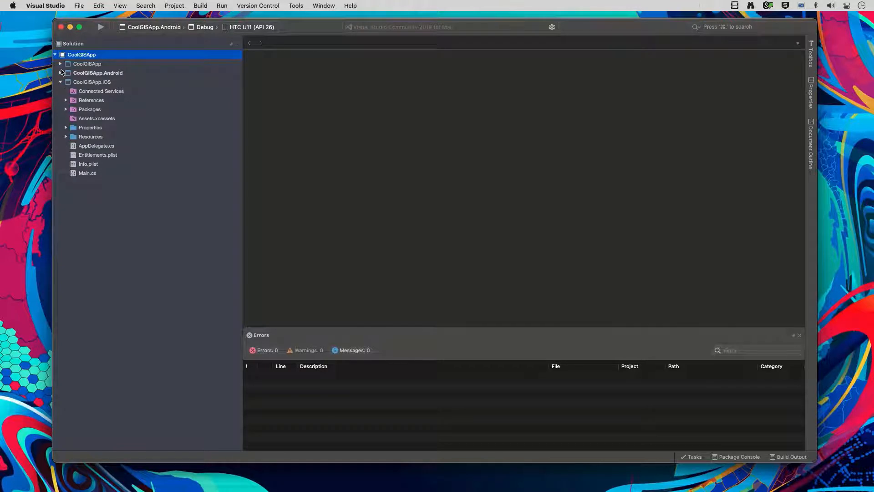
left_click(60, 64)
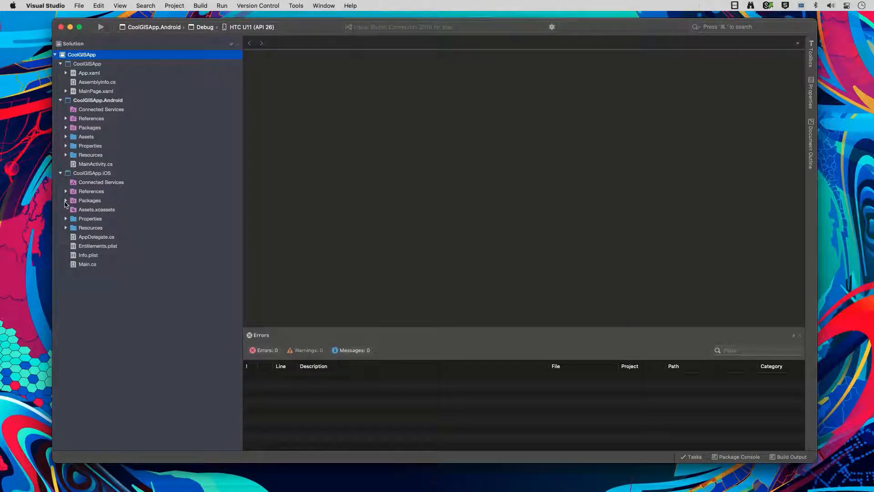
left_click(66, 201)
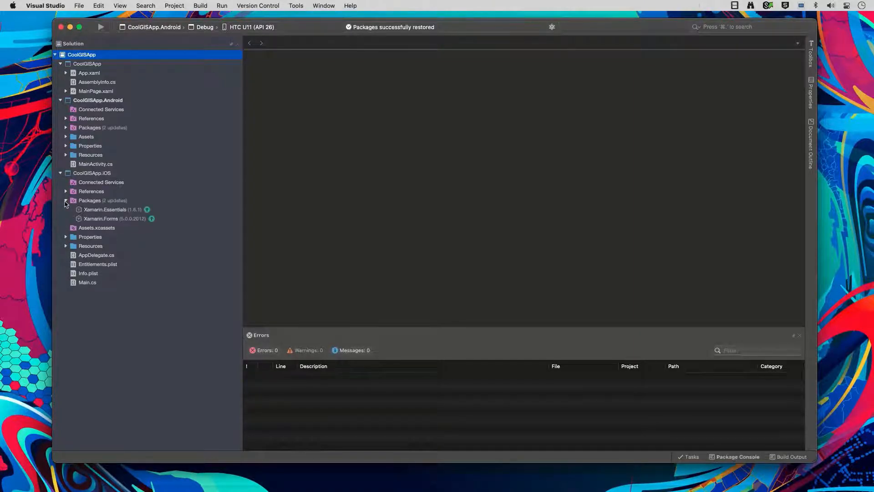
left_click(65, 127)
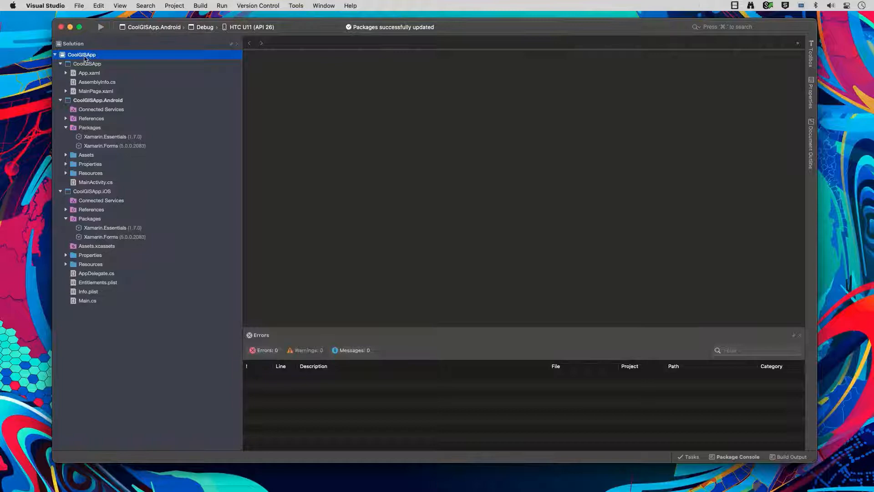
Install Esri.ArcGISRuntime.Xamarin.Forms 100.12.0 into both Android and iOS projects via Manage NuGet Packages.
right_click(81, 55)
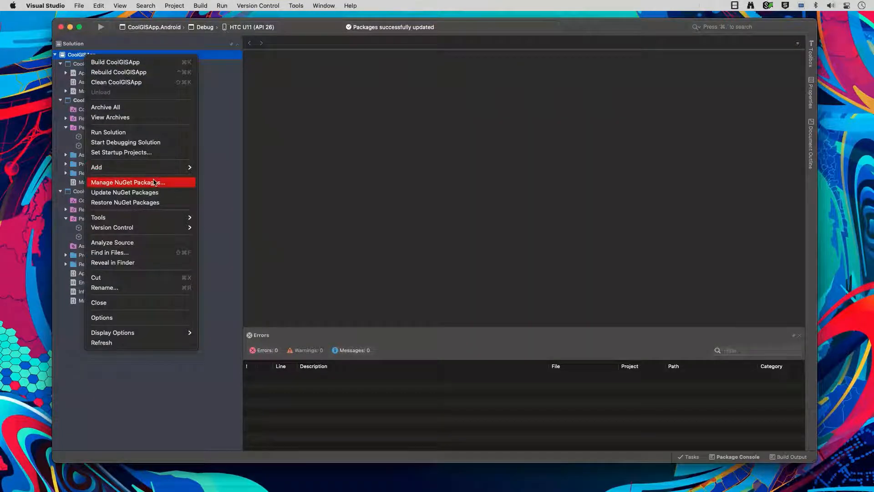
left_click(127, 182)
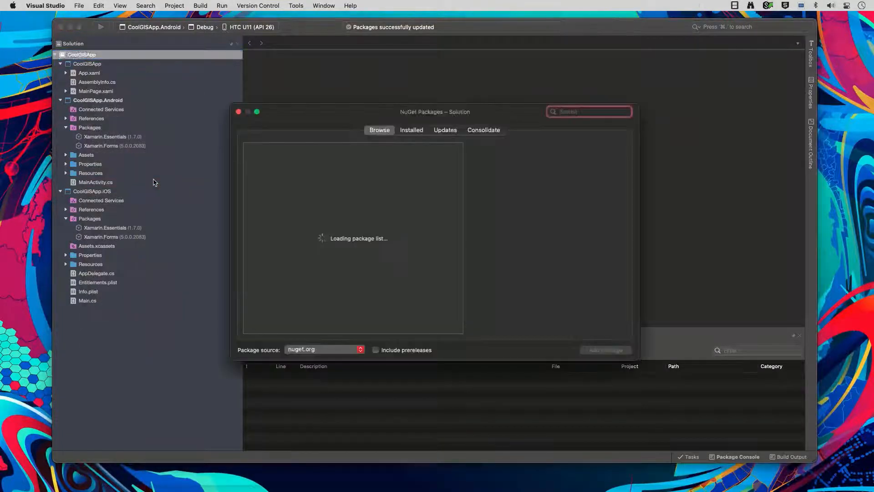
type("Esri.Arc")
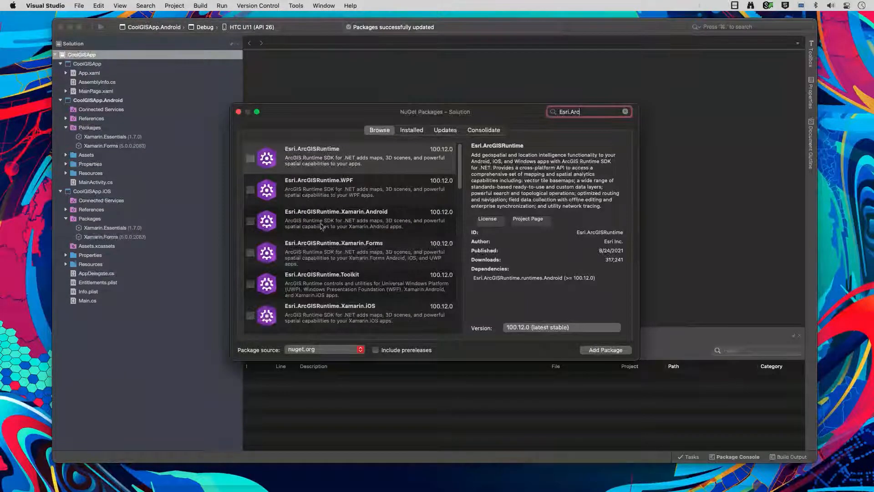
left_click(352, 252)
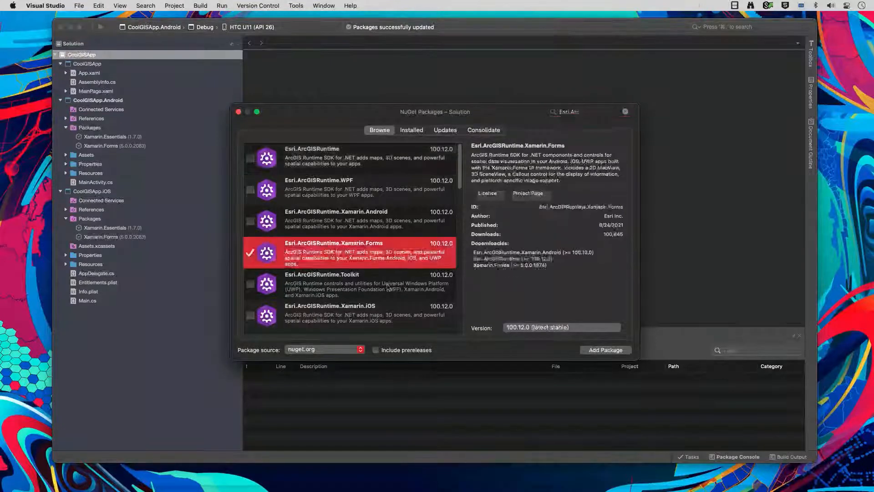
left_click(605, 349)
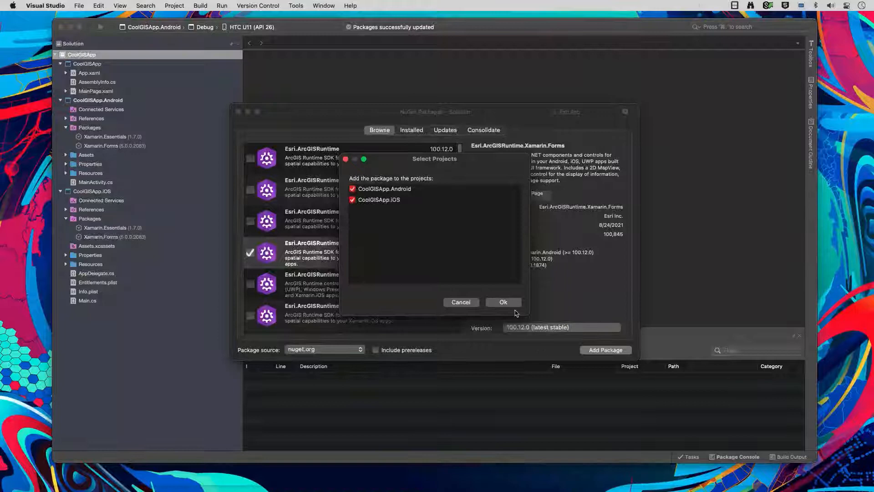
left_click(503, 302)
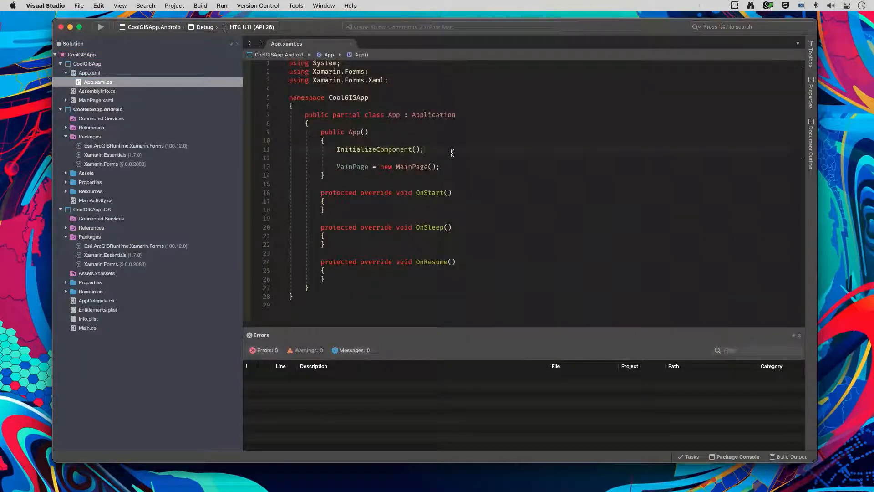
Try an Esri.ArcGISRuntime reference in App.xaml.cs, then close the file unchanged.
type("Esri.")
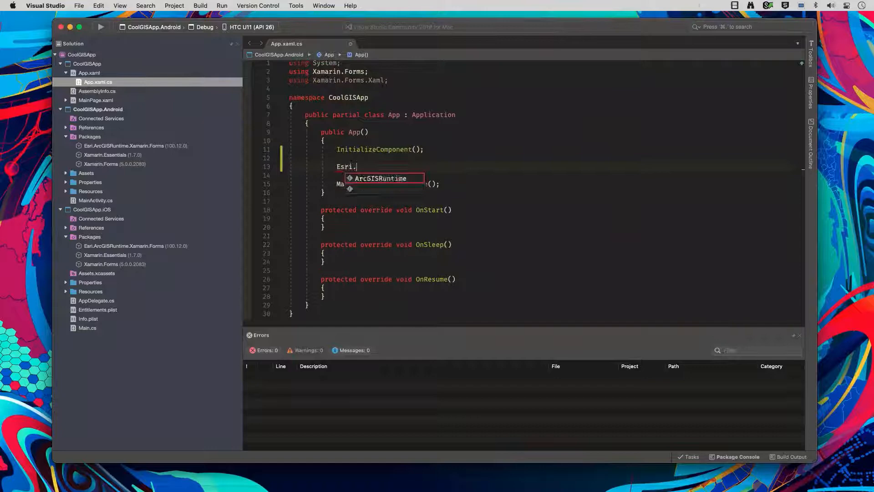
type("ArcGISRuntime.ArcGISRun")
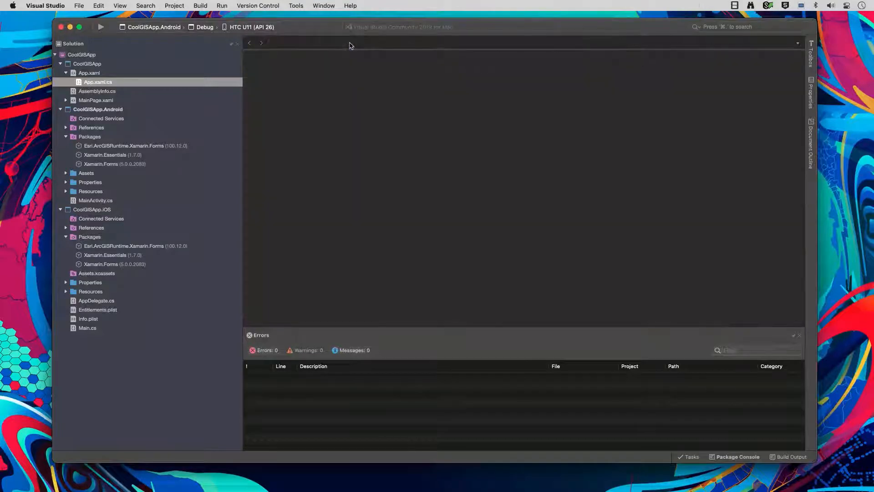
Replace MainPage.xaml's StackLayout with a MapView element named MainMapView.
left_click(65, 100)
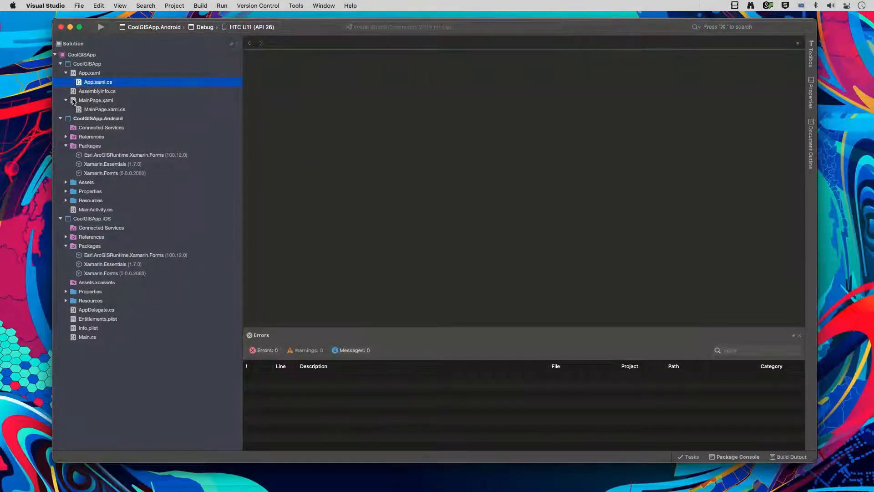
double_click(96, 100)
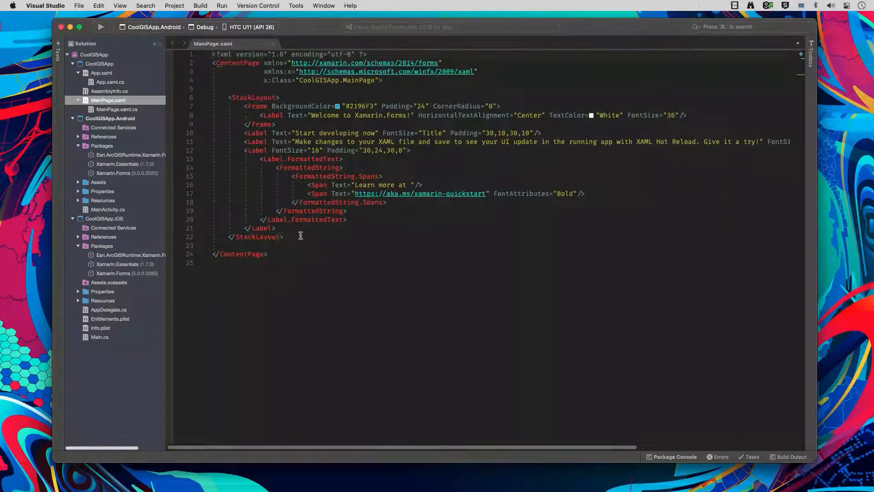
type("MapView x:Name=\"")
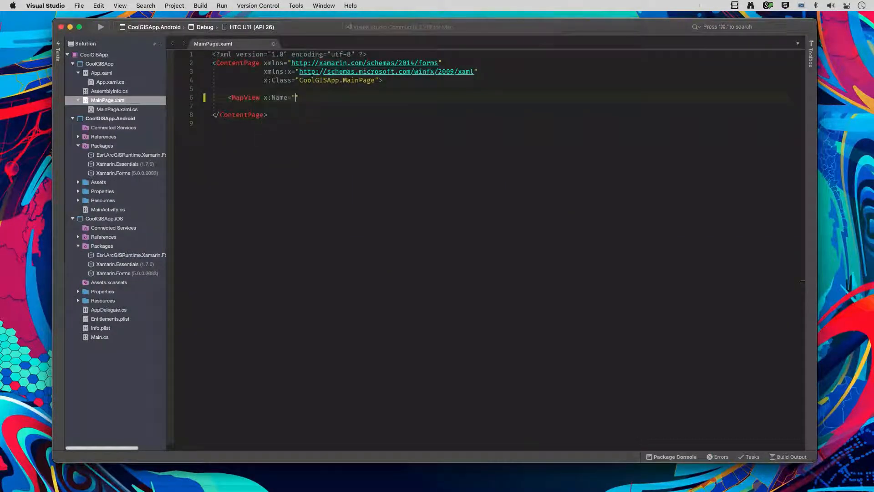
type("MainMapView\" />")
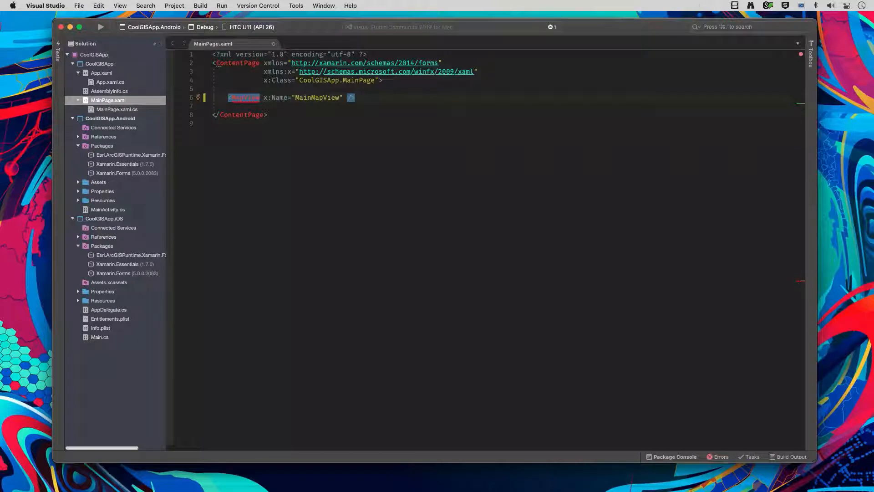
Add the Esri.ArcGISRuntime.UI.Controls xmlns declaration via the quick fix.
left_click(199, 98)
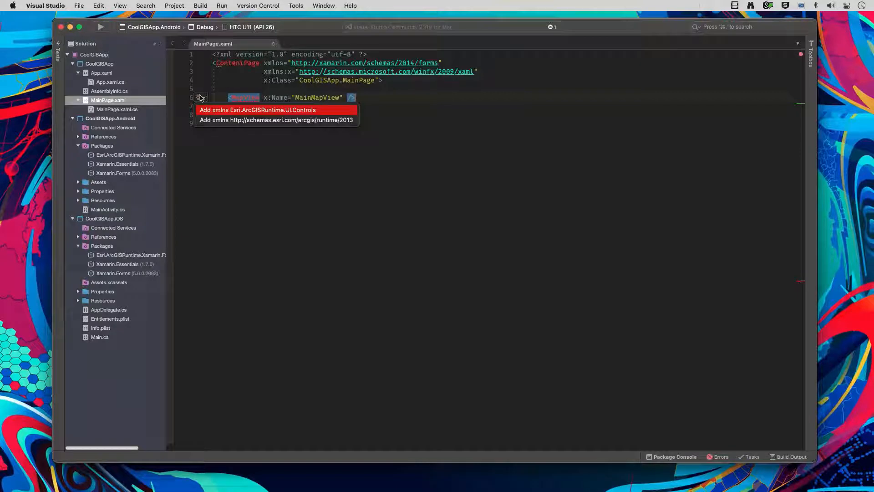
left_click(276, 121)
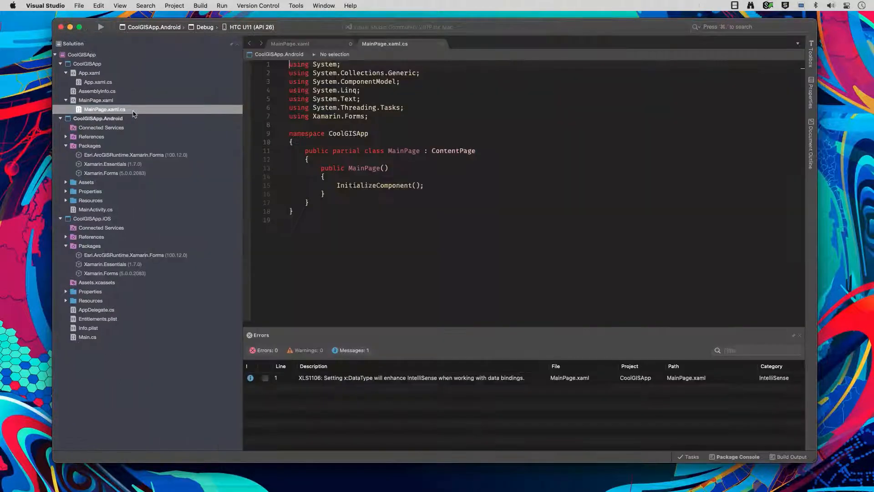
After InitializeComponent(), assign MainMapView.Map = new Map(BasemapStyle.ArcGISNavigation), importing Esri.ArcGISRuntime.Mapping.
left_click(337, 194)
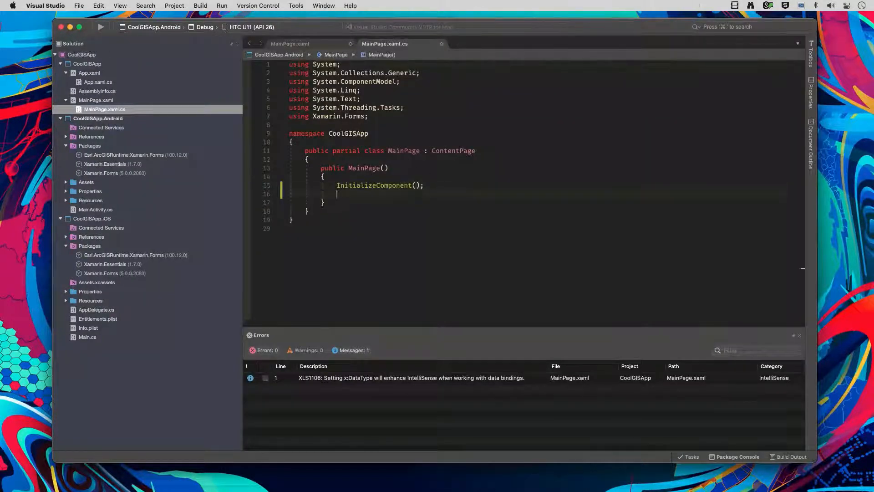
type("M")
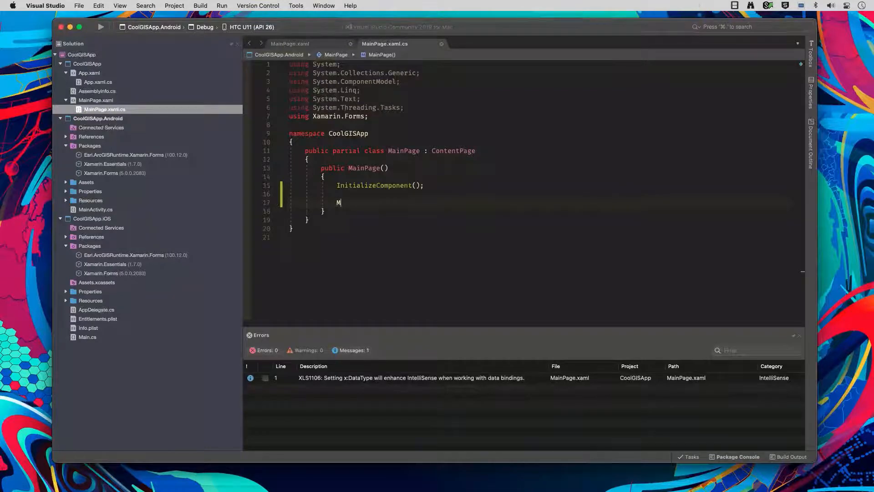
type("ainMapView.")
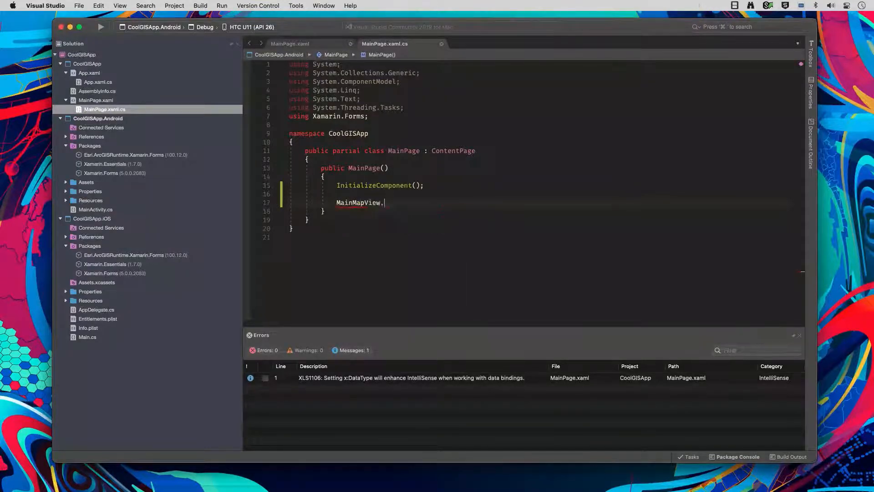
type("Map = new Map(")
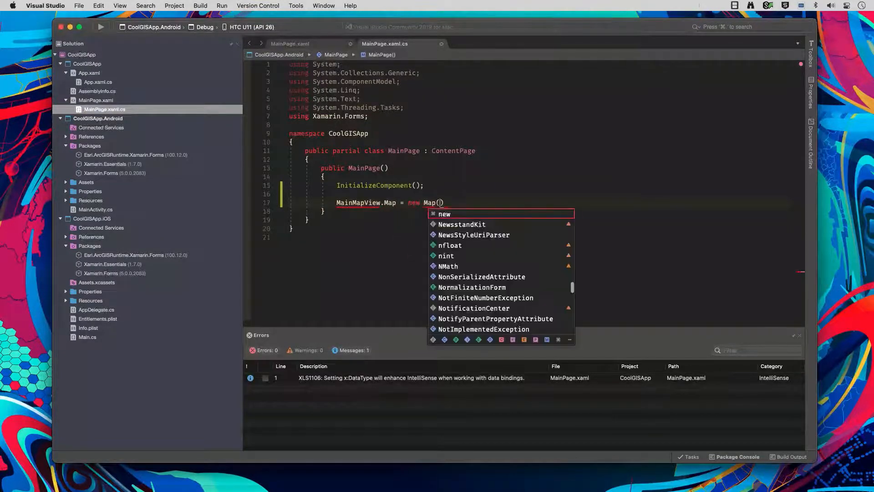
type("BasemapStyle.")
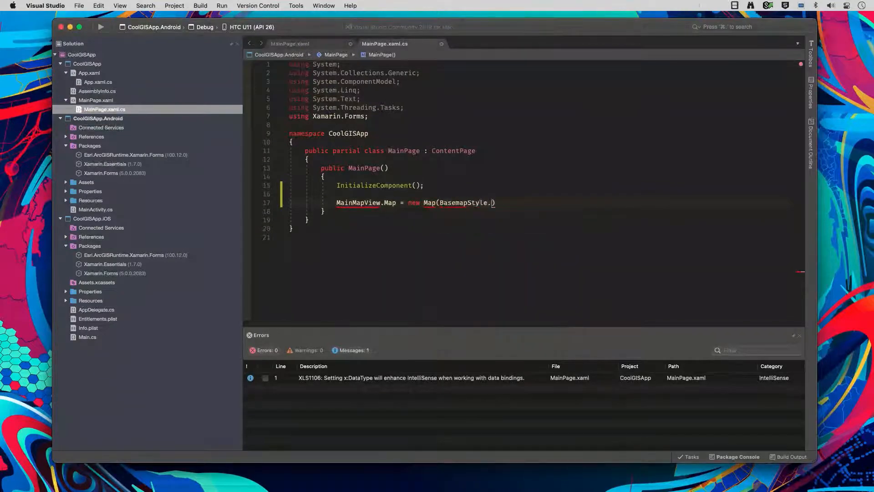
type("ArcGISNavigation);")
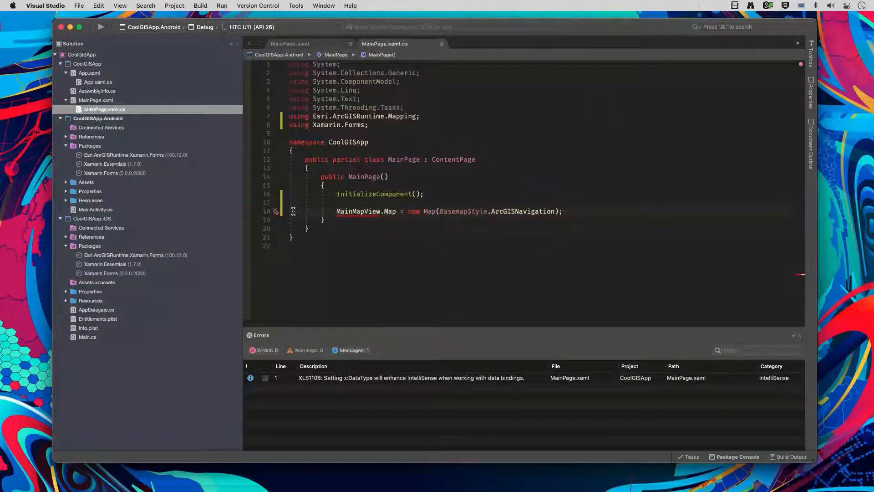
left_click(155, 26)
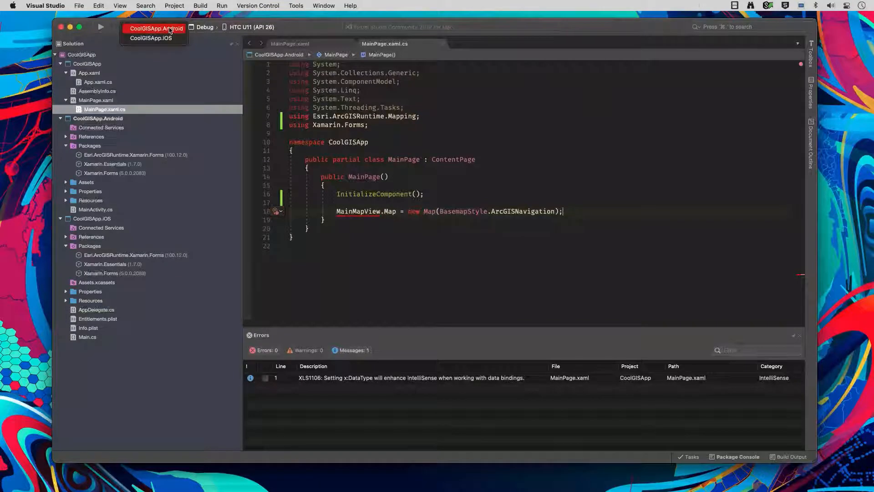
Set CoolGISApp.iOS as startup project and run it on the iPhone 12 mini iOS 14.5 simulator.
left_click(150, 38)
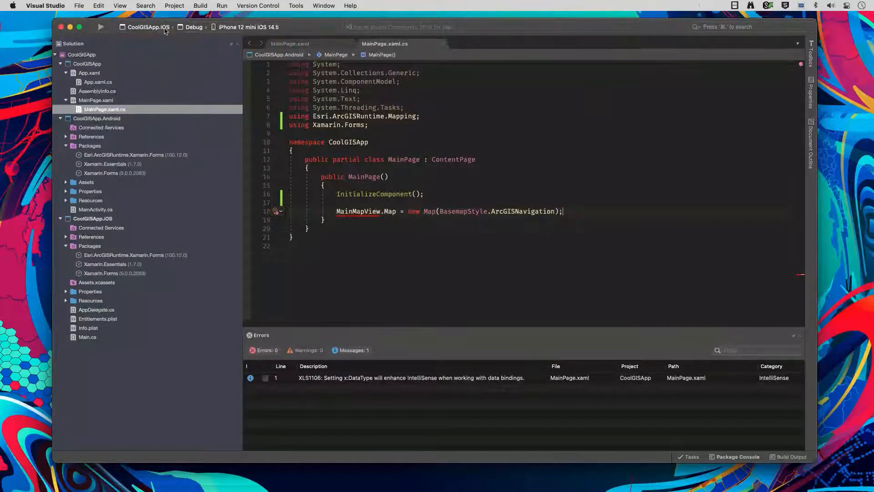
left_click(101, 26)
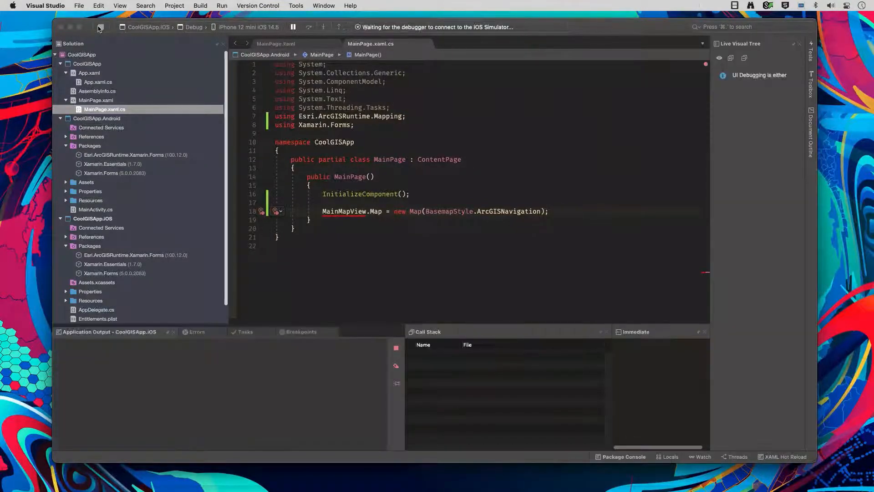